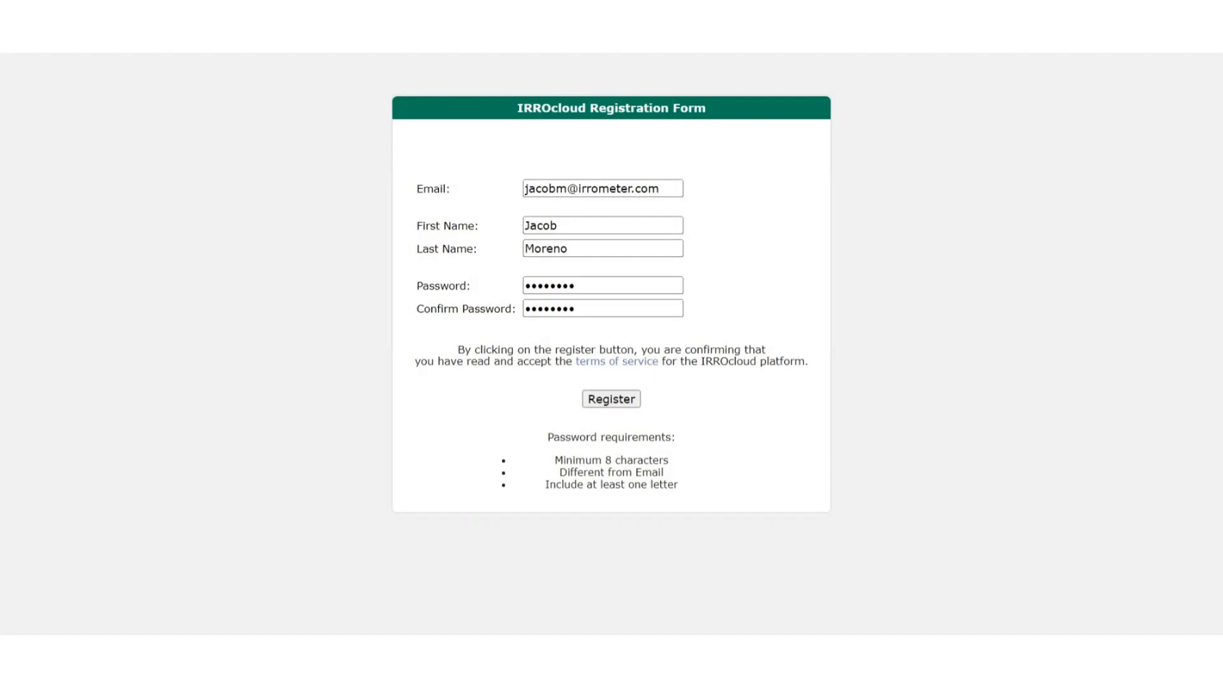
Register the new IRROcloud account with the entered email, name and password.
click(611, 399)
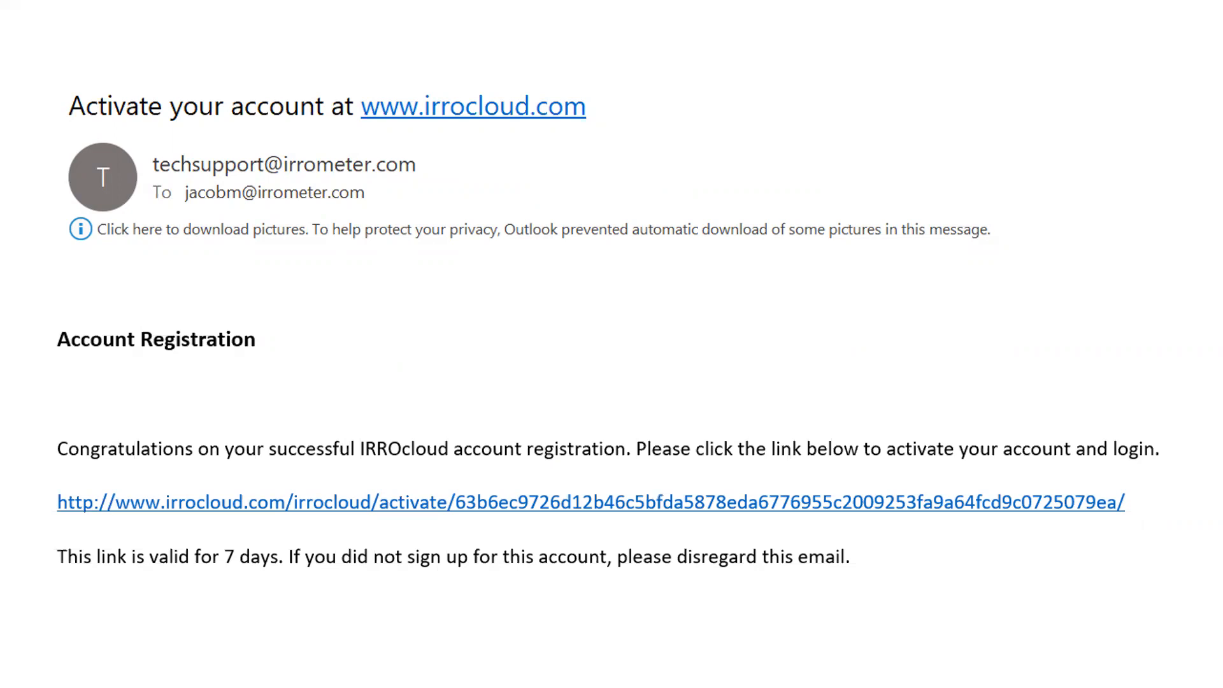
Follow the activation link in the 'Activate your account' email.
click(589, 502)
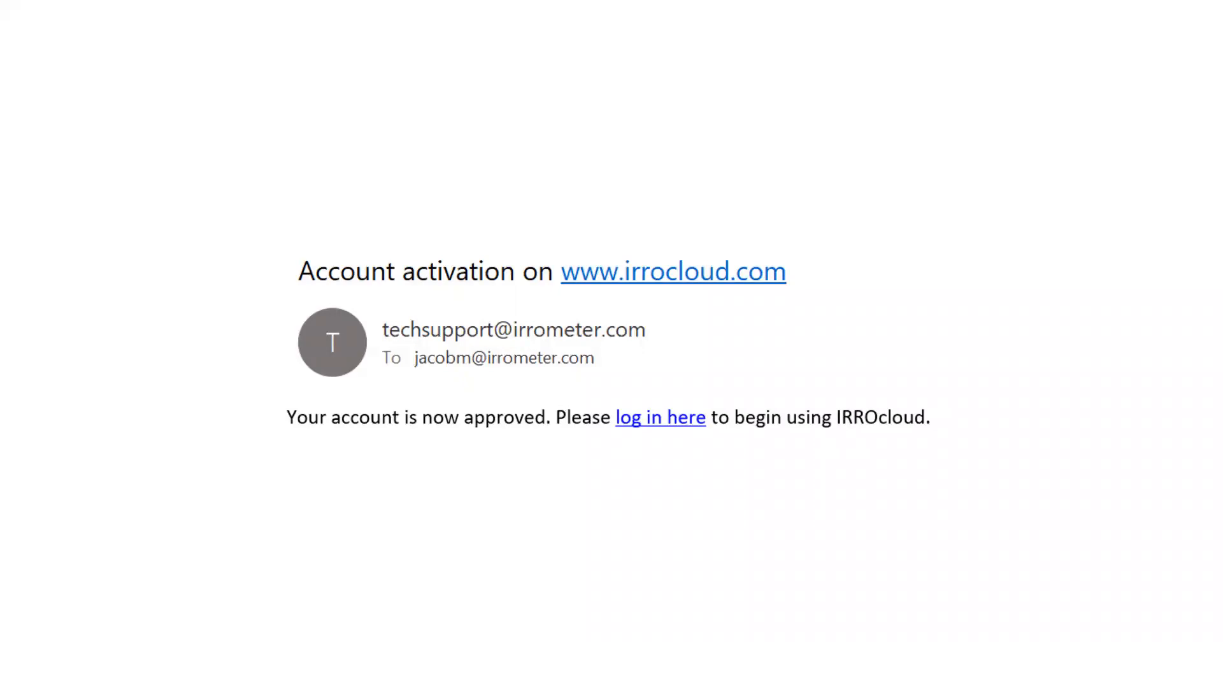
Sign in from the approval email's 'log in here' link and start Register New Device.
click(658, 417)
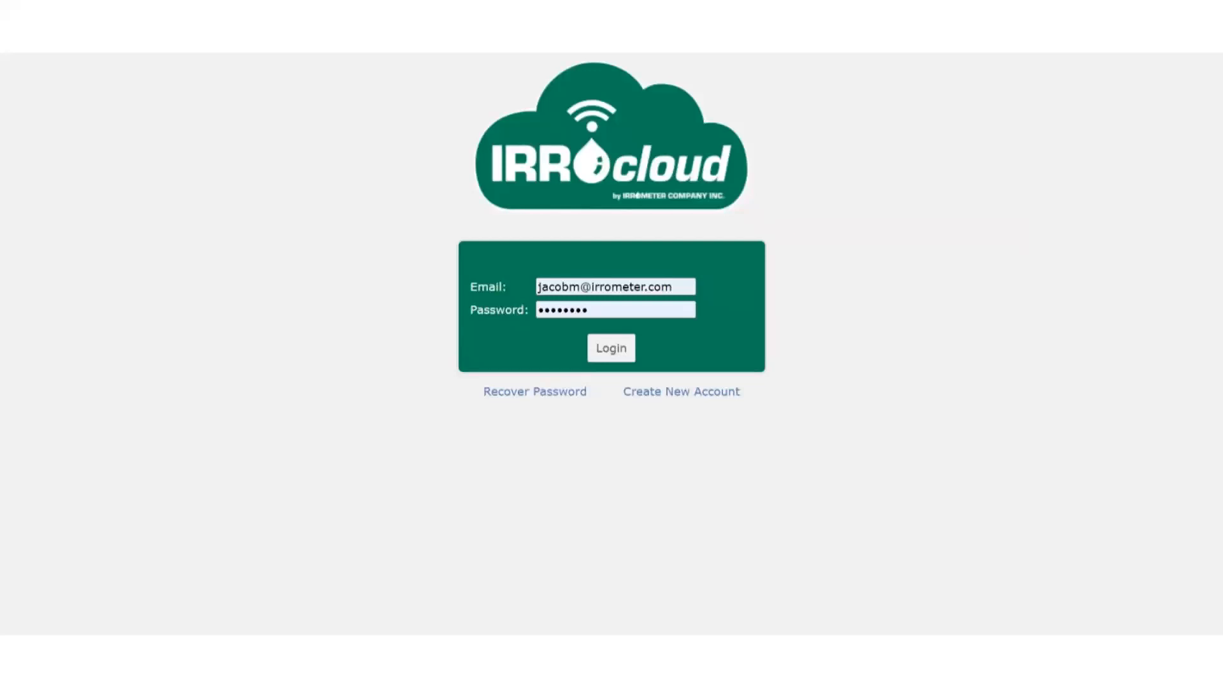
click(610, 346)
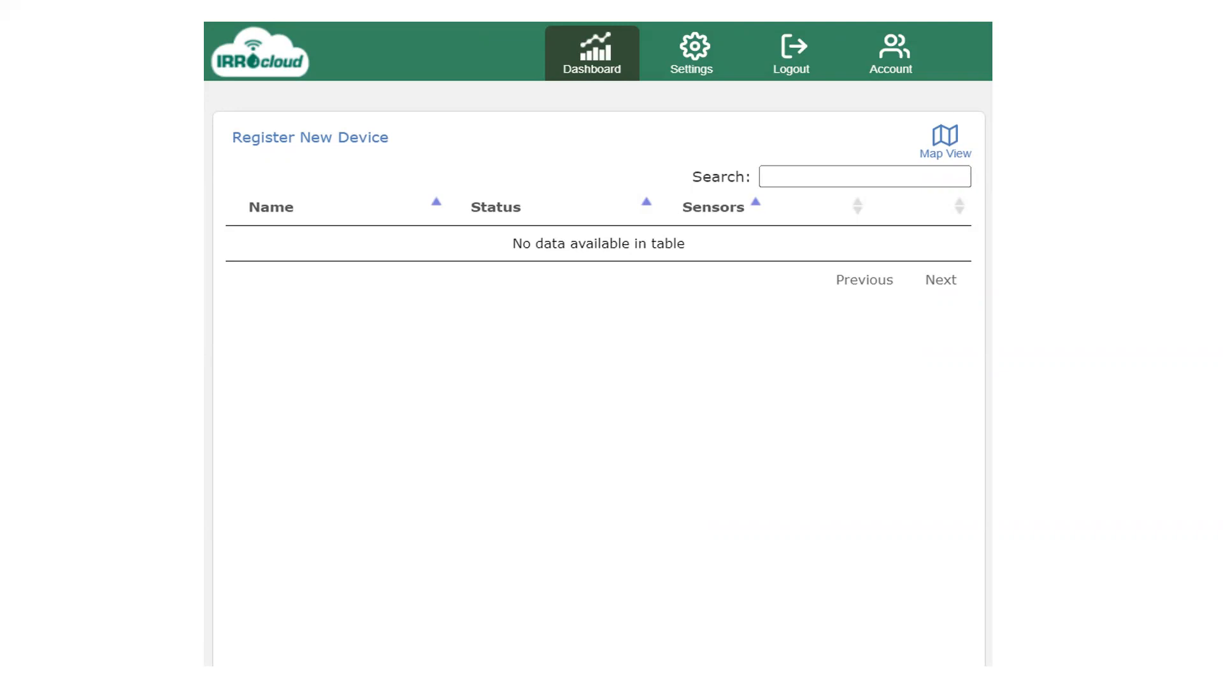
click(309, 137)
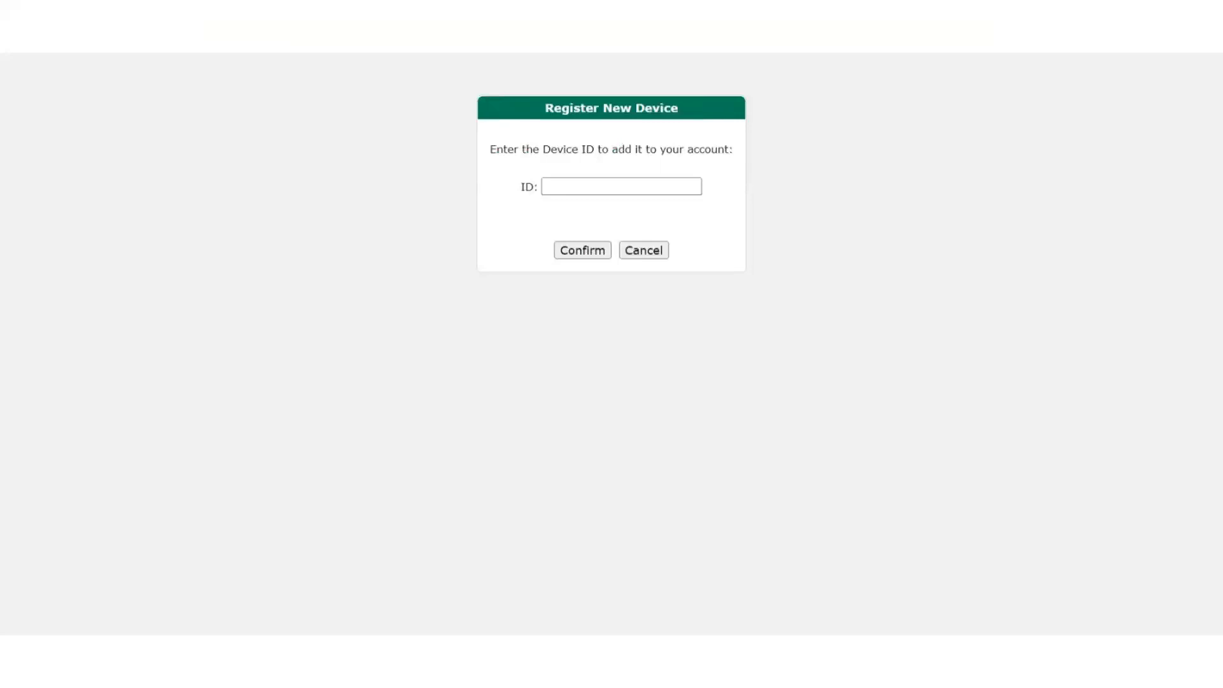